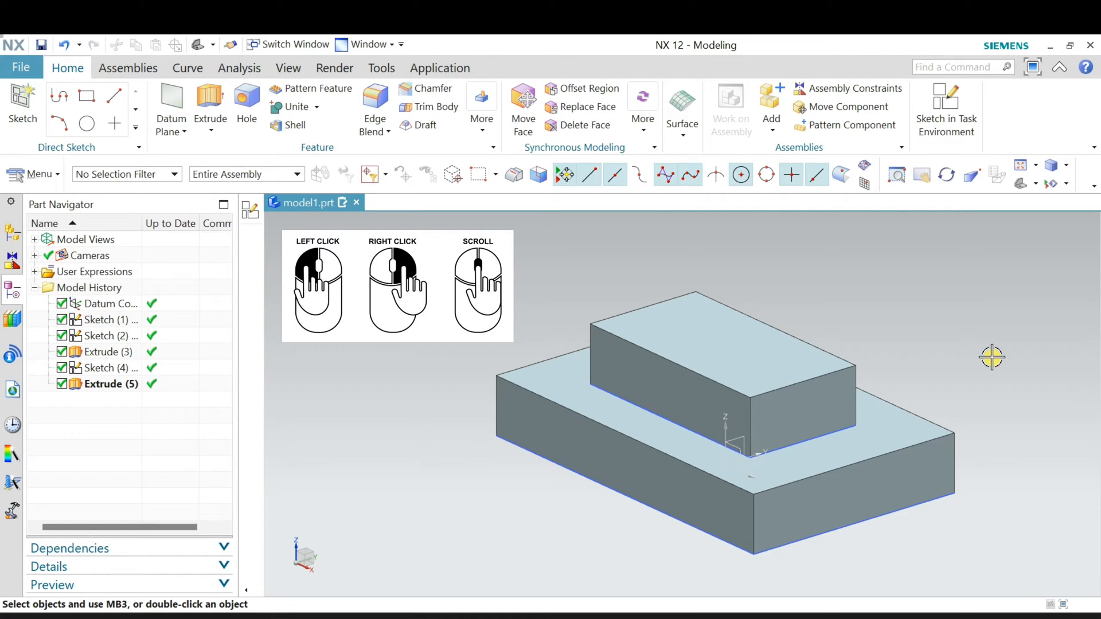
mouse_move(995, 362)
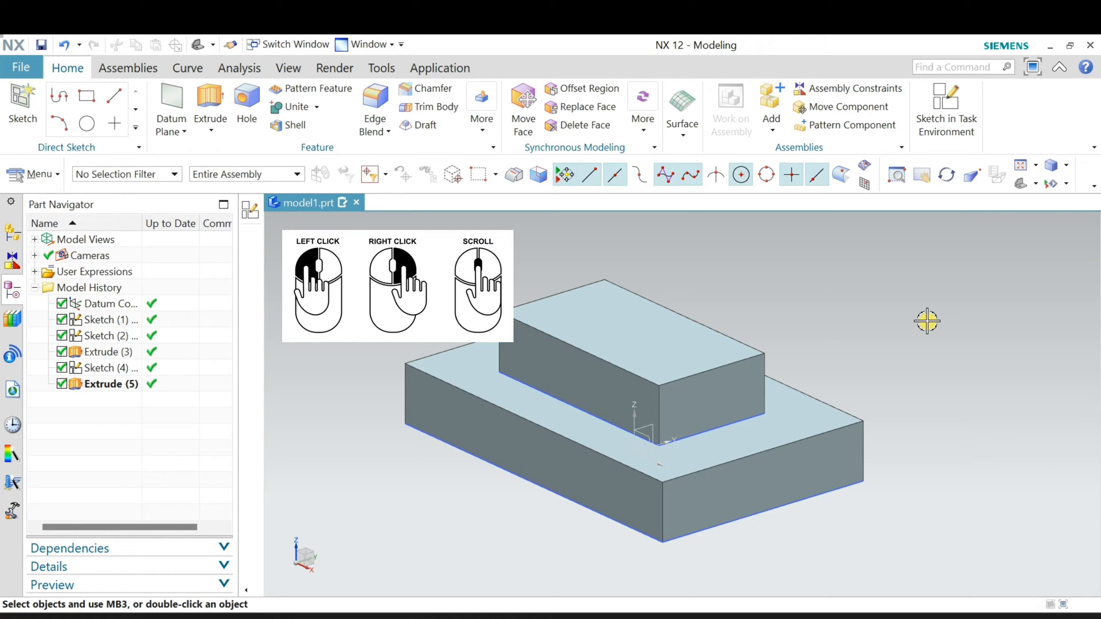
mouse_move(927, 327)
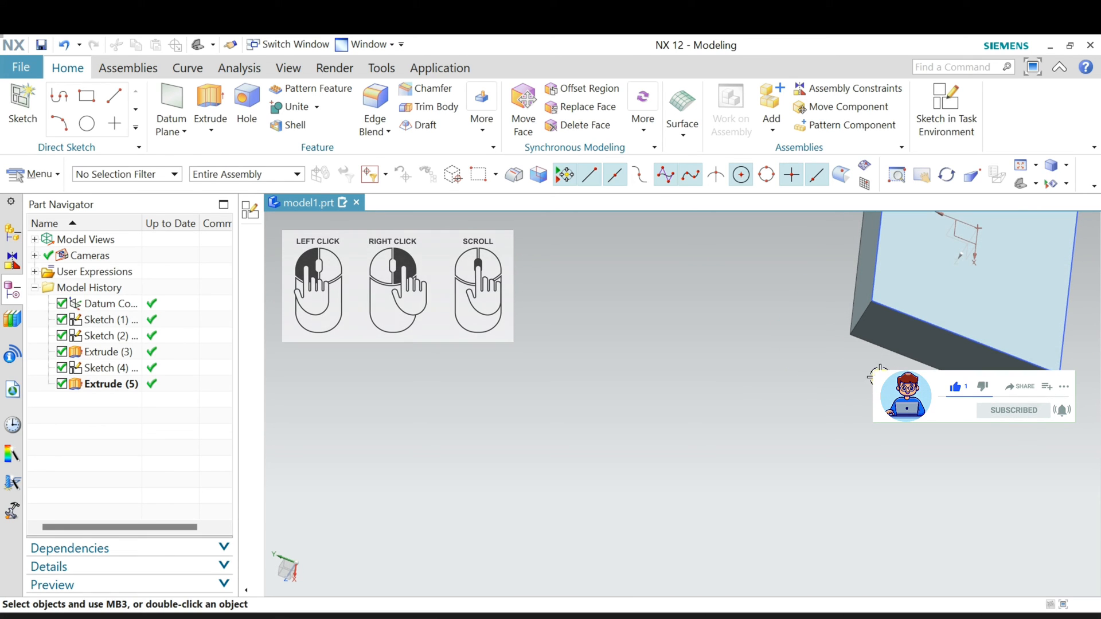
mouse_move(946, 428)
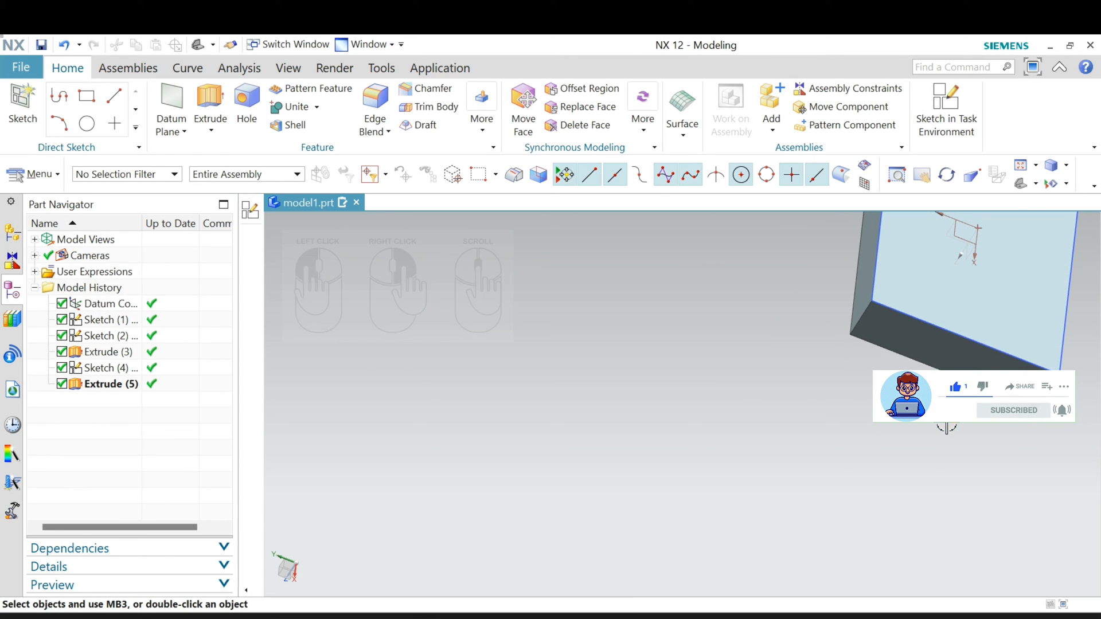